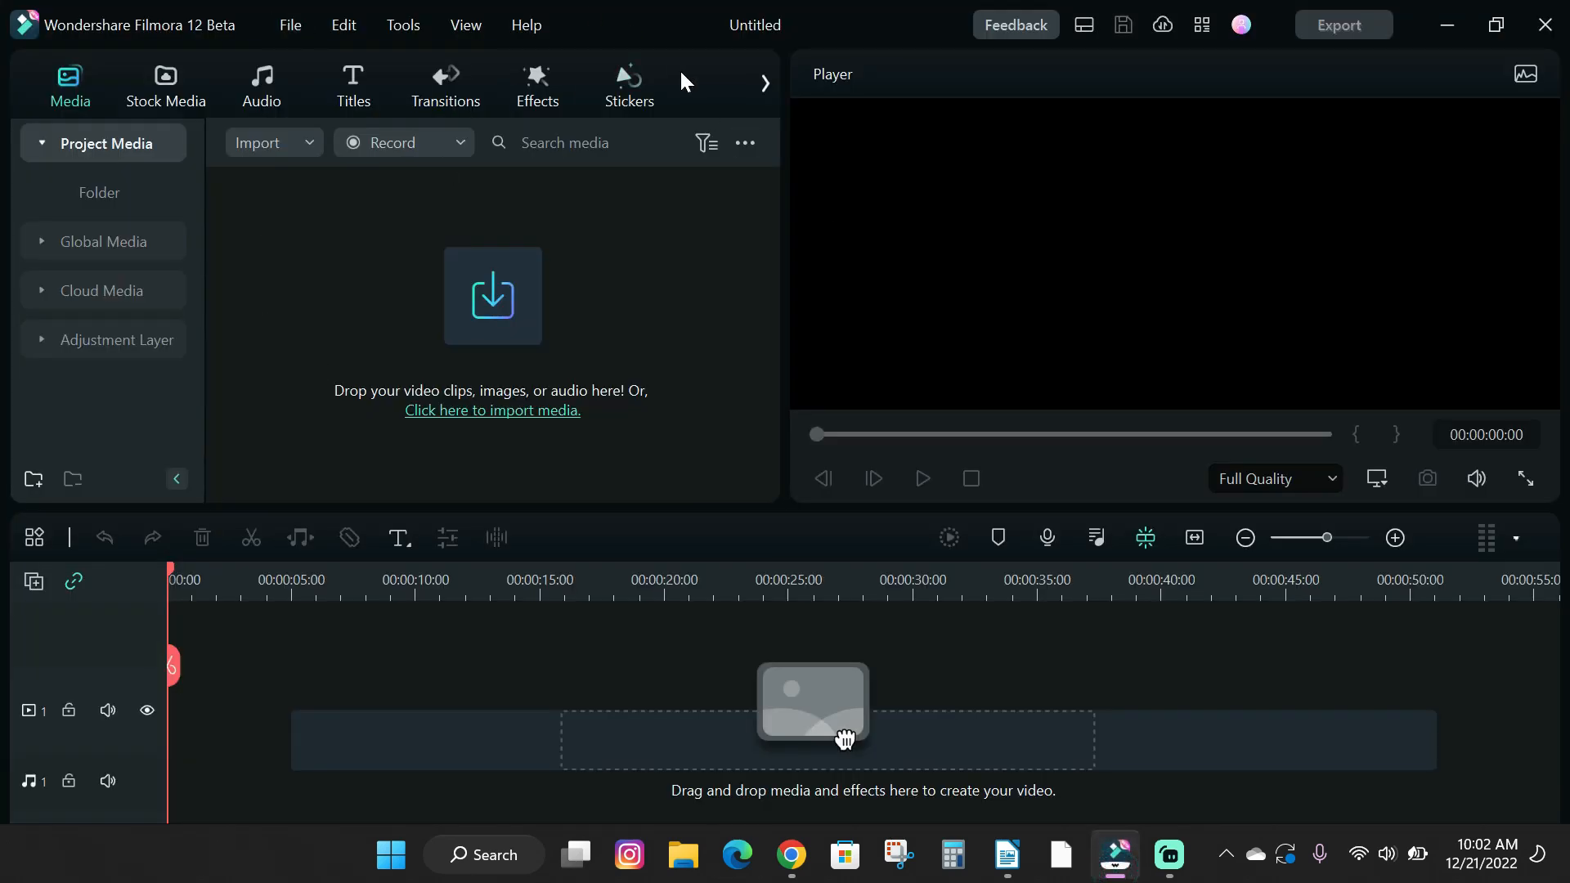
# Browse the audio and title libraries, then launch Record PC Screen from the File menu
pyautogui.click(262, 85)
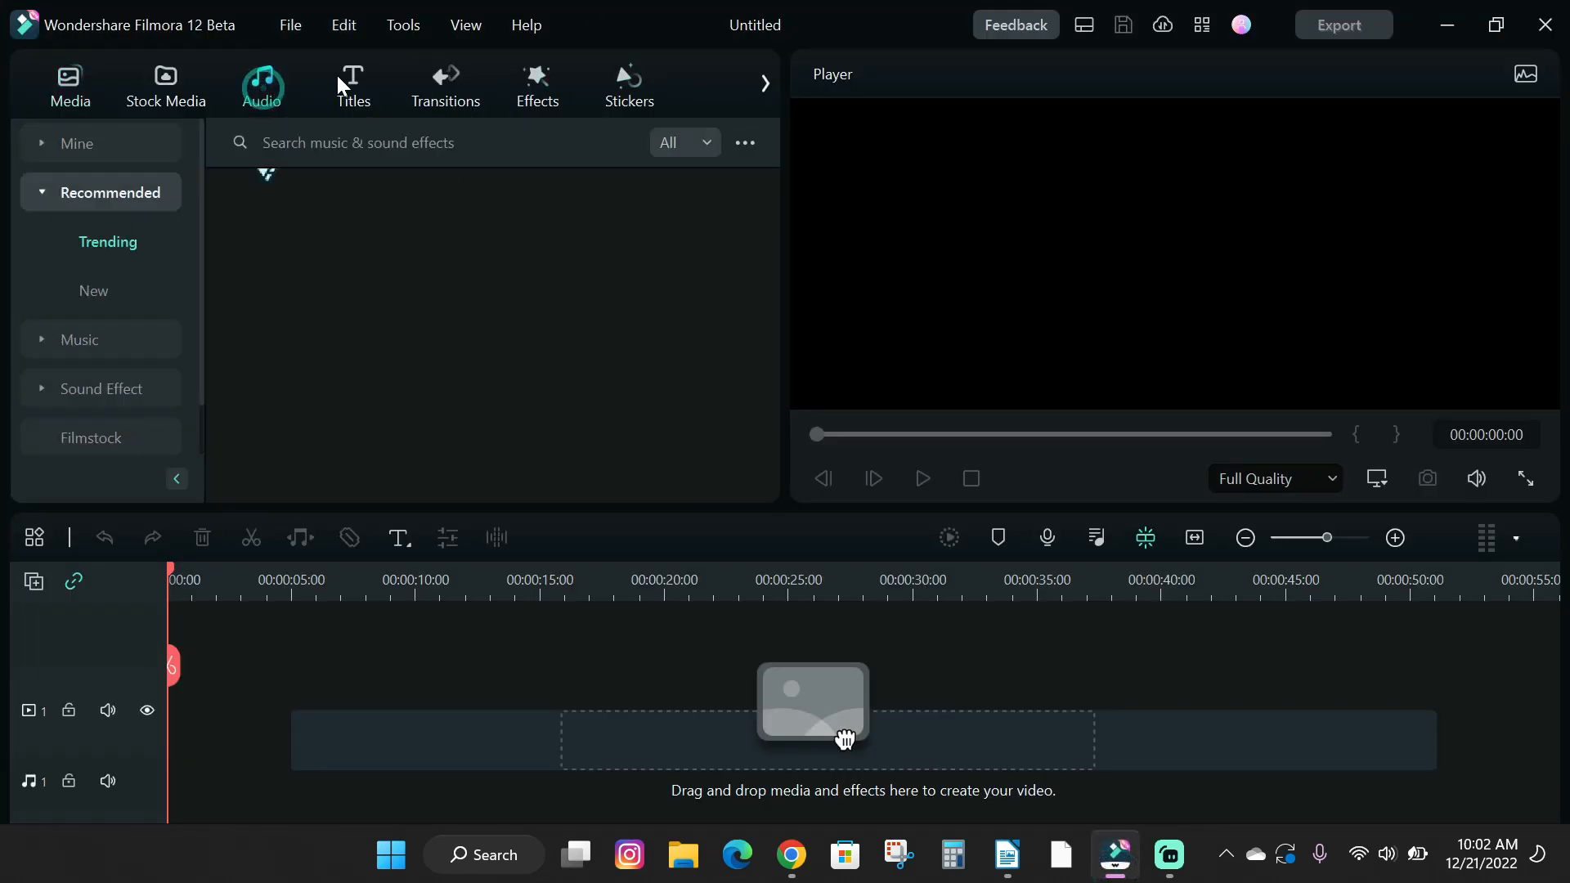
pyautogui.click(351, 85)
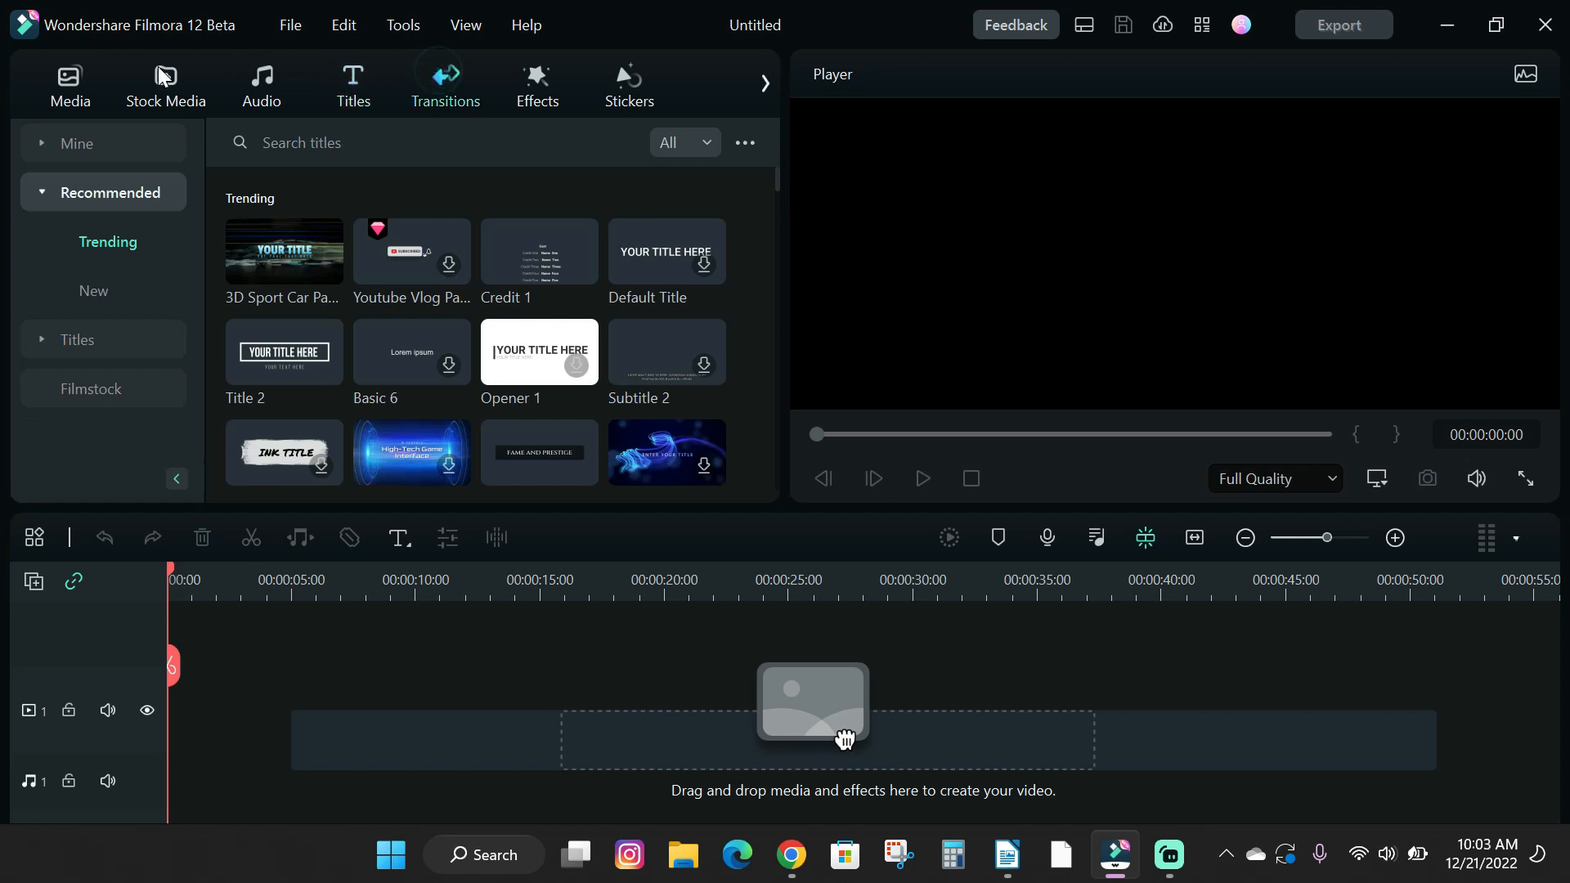
pyautogui.click(68, 85)
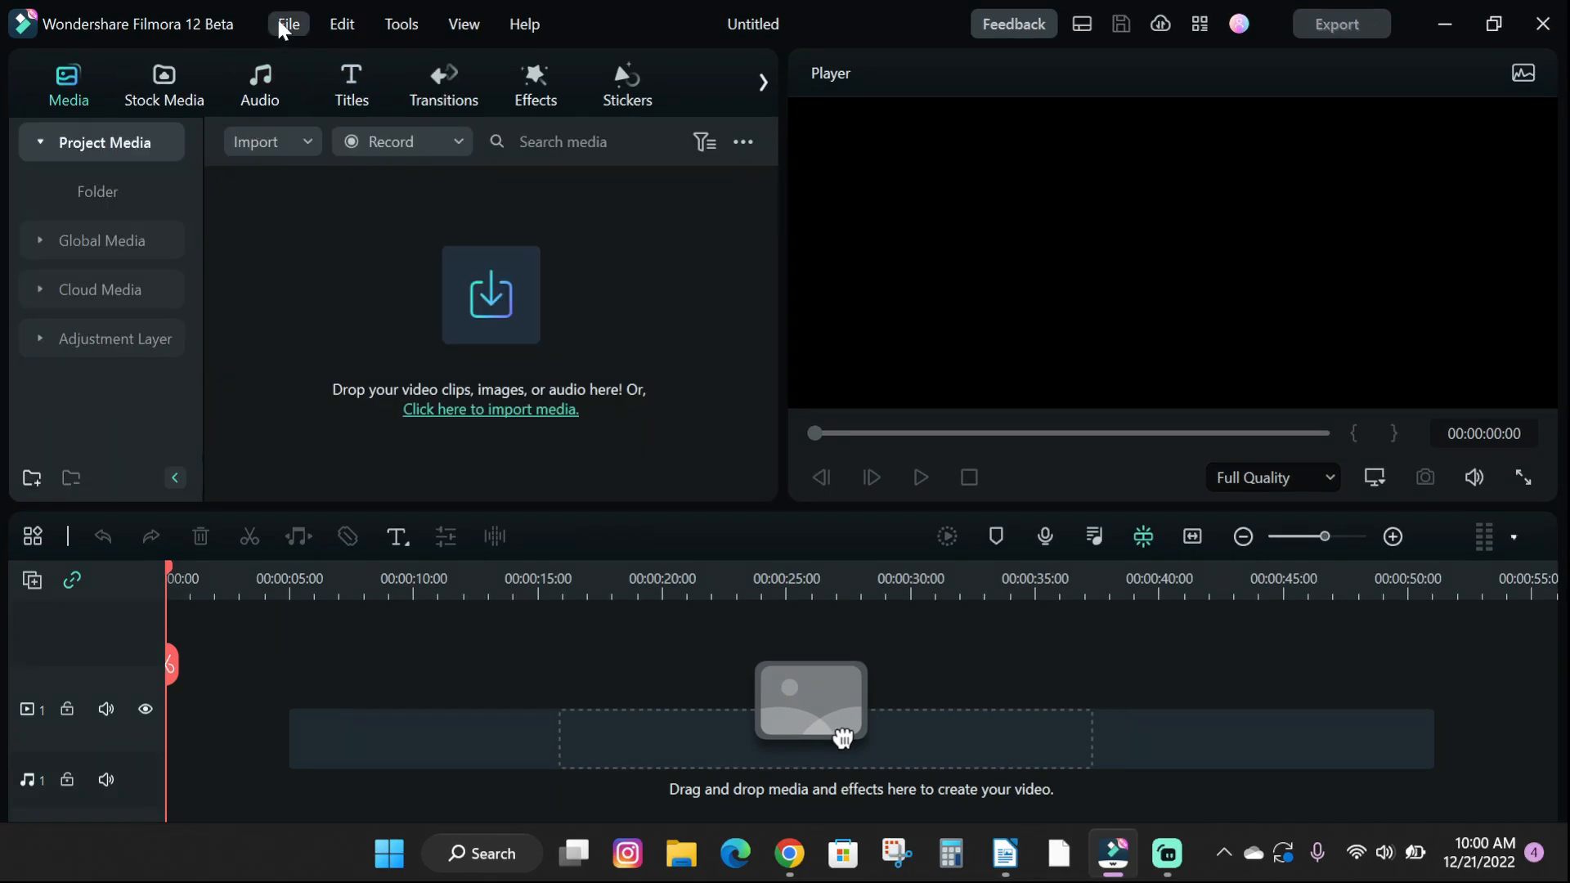
pyautogui.click(289, 24)
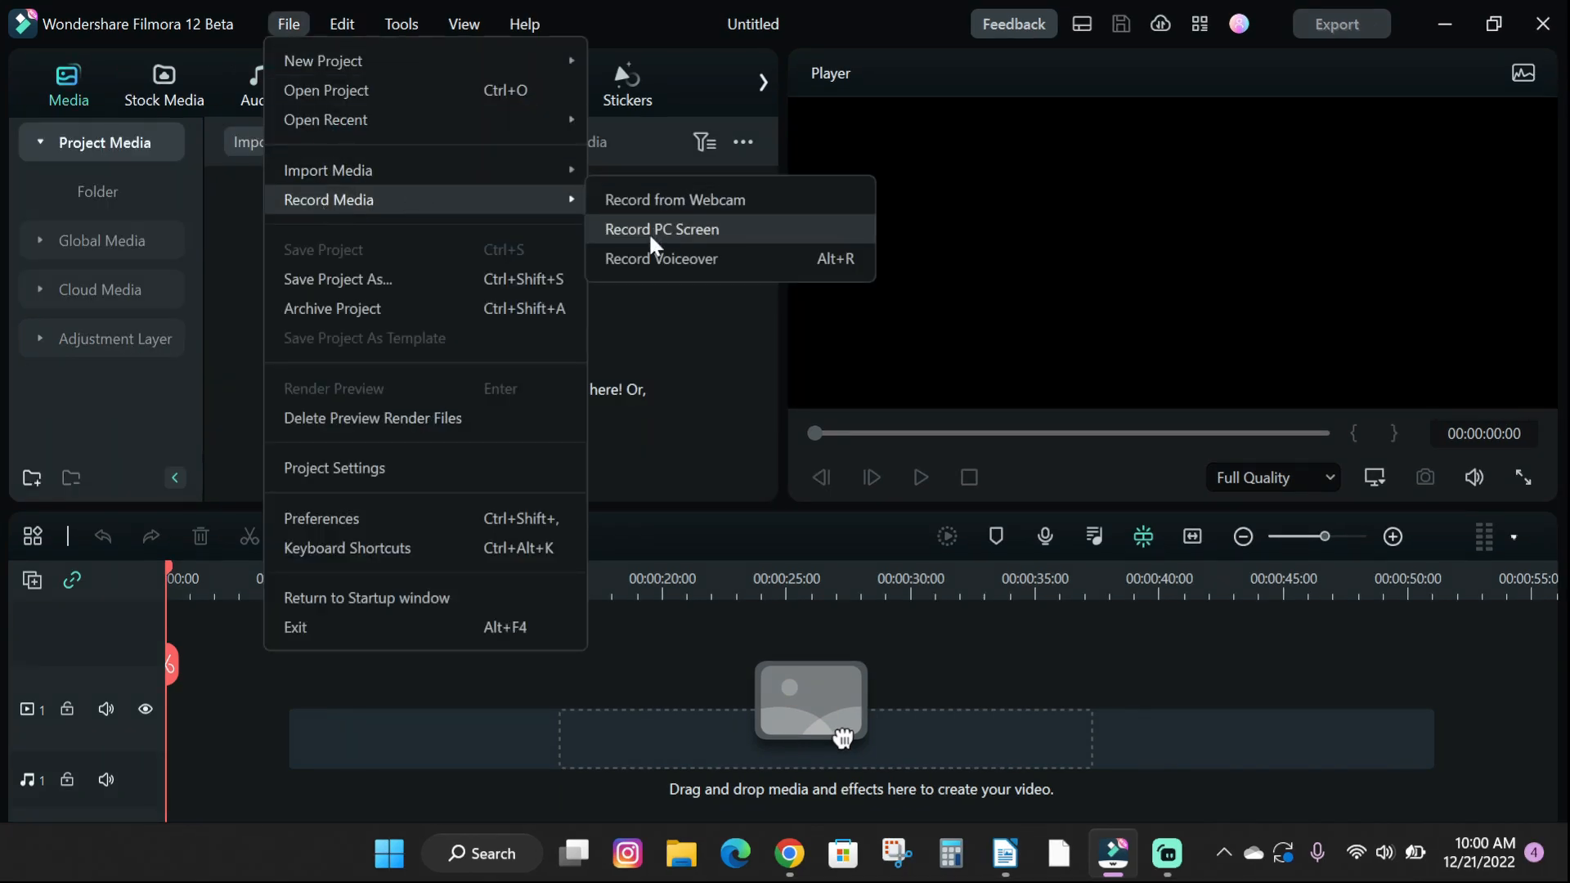
pyautogui.click(661, 229)
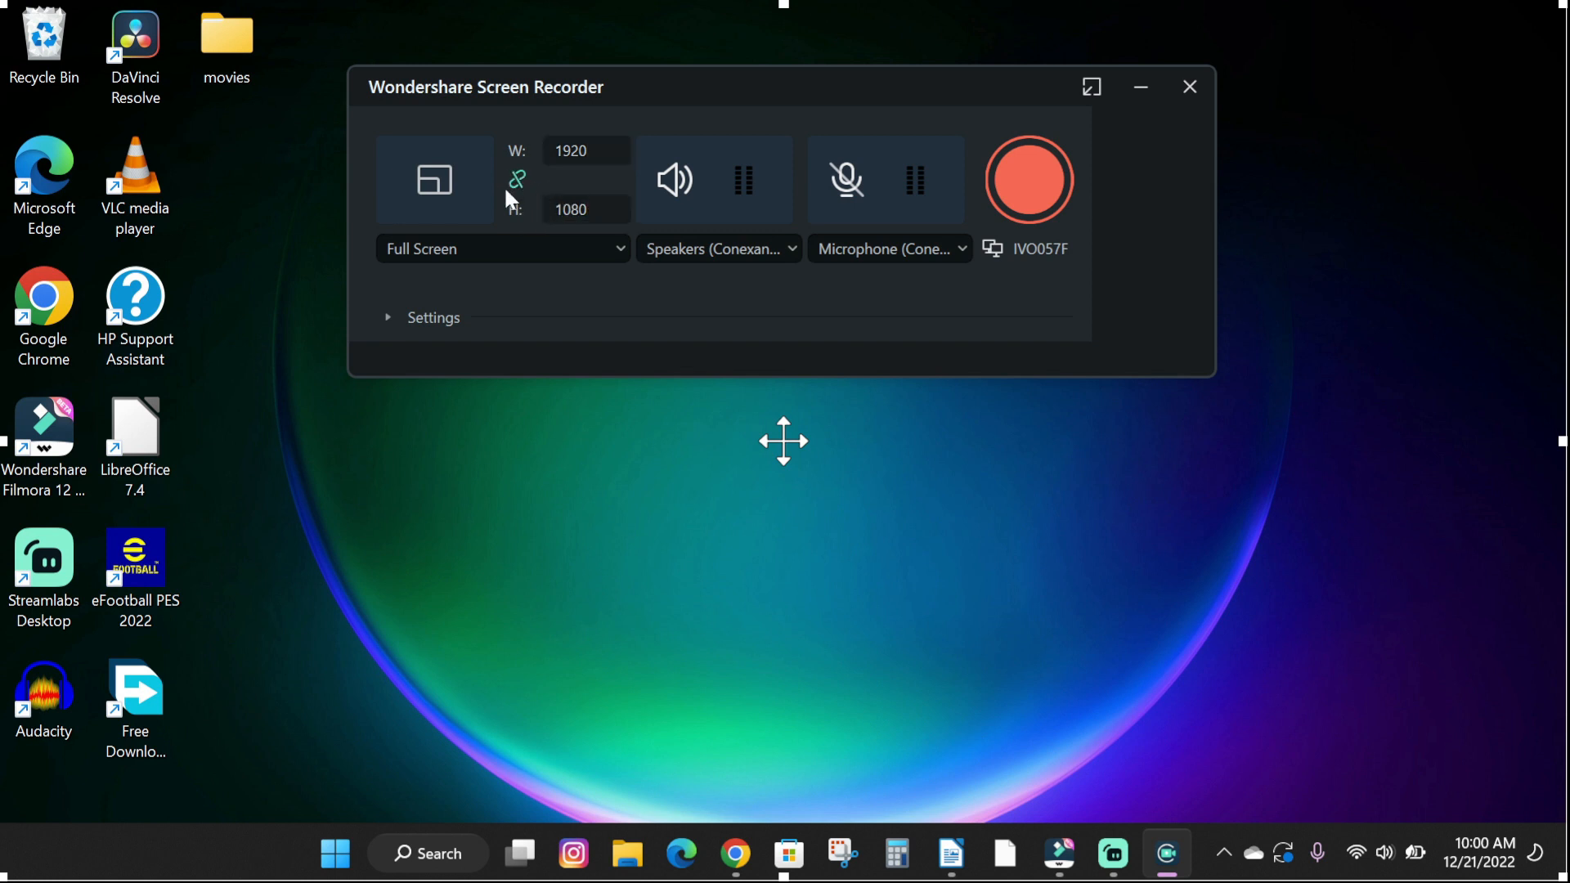
pyautogui.moveTo(719, 249)
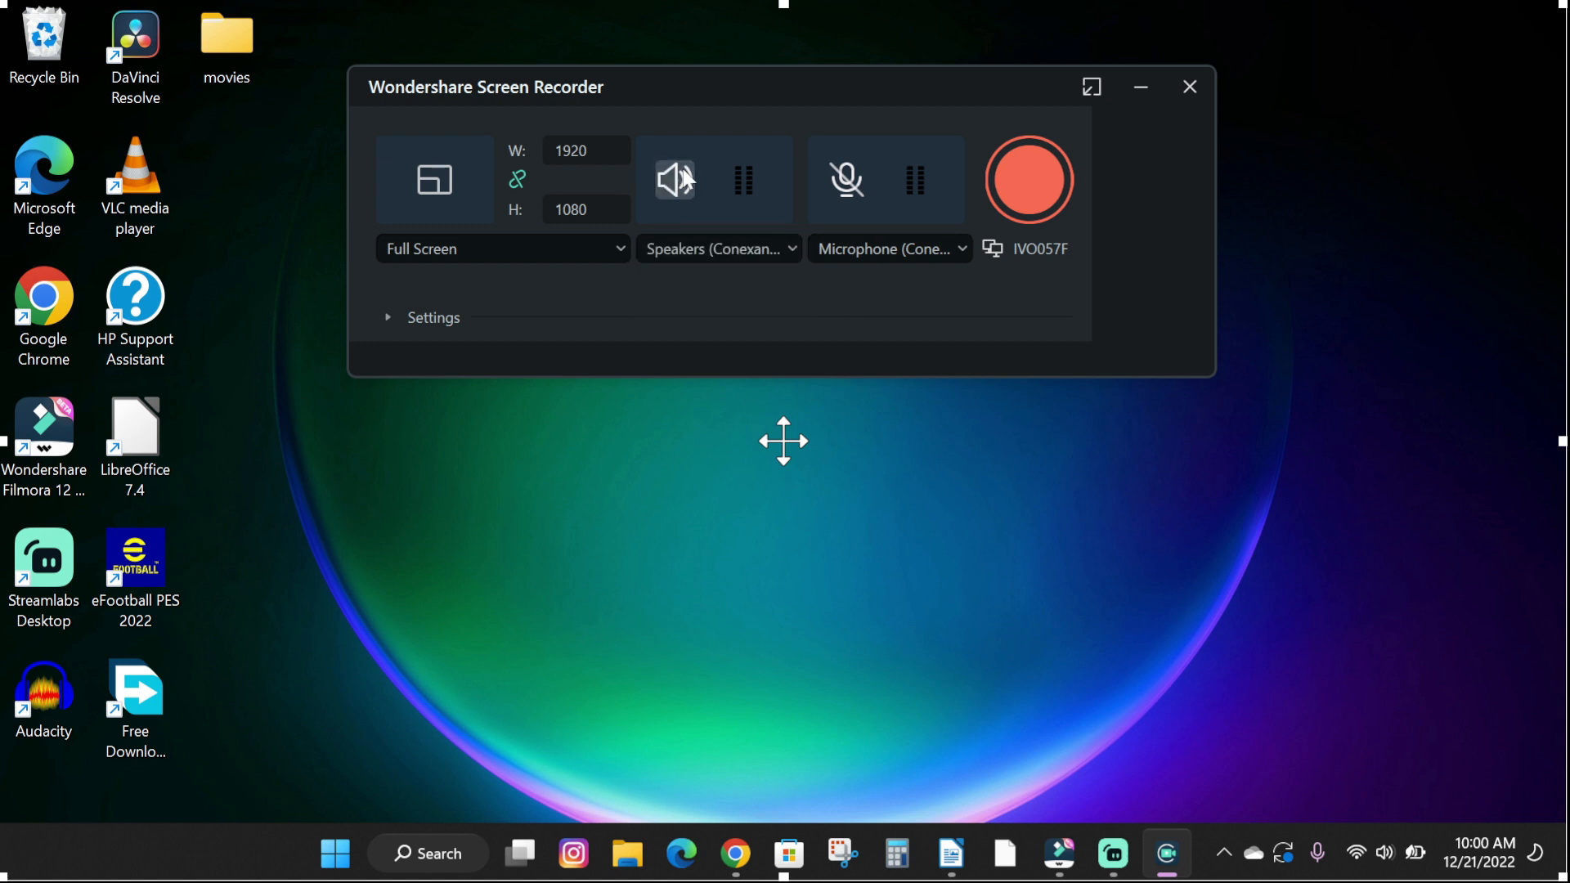
# Mute the microphone, keep speaker audio, and dismiss the single-screen notice
pyautogui.click(847, 179)
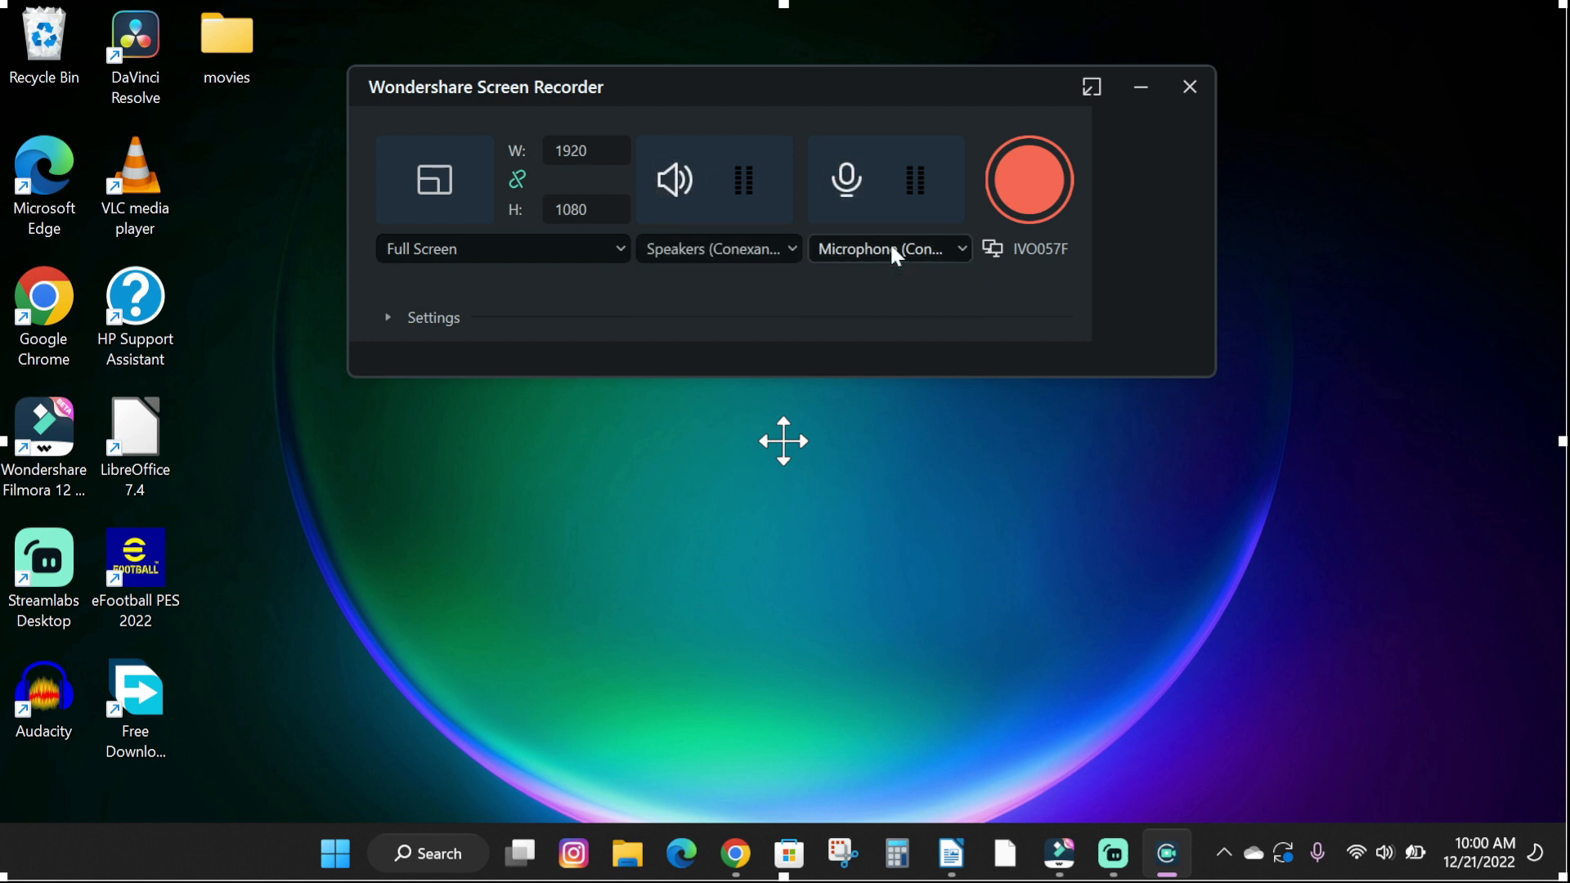
pyautogui.click(846, 180)
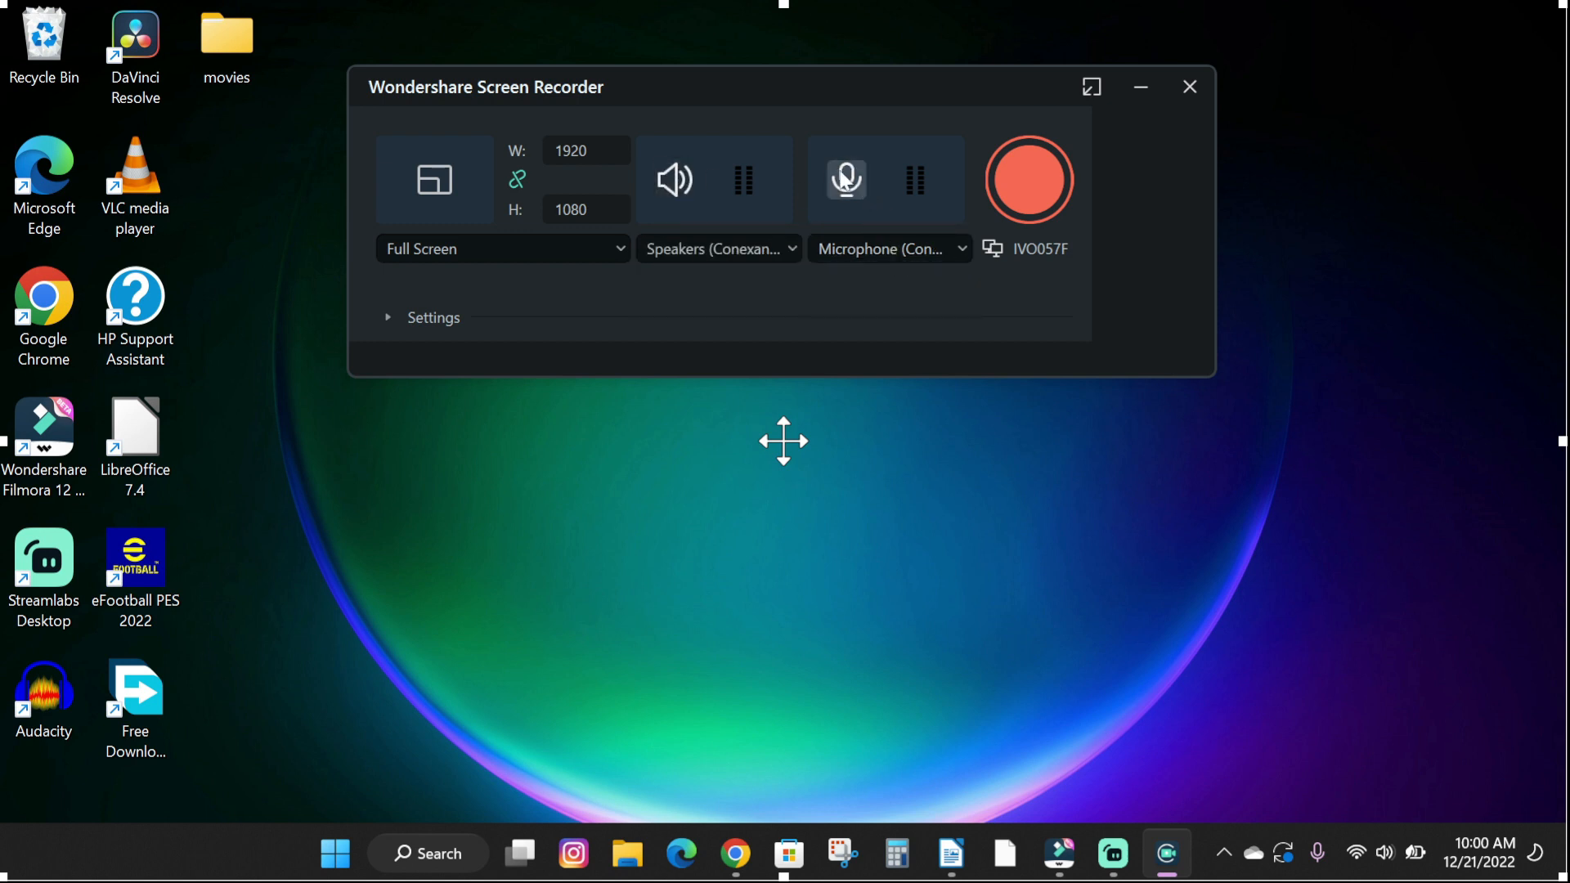
pyautogui.click(847, 180)
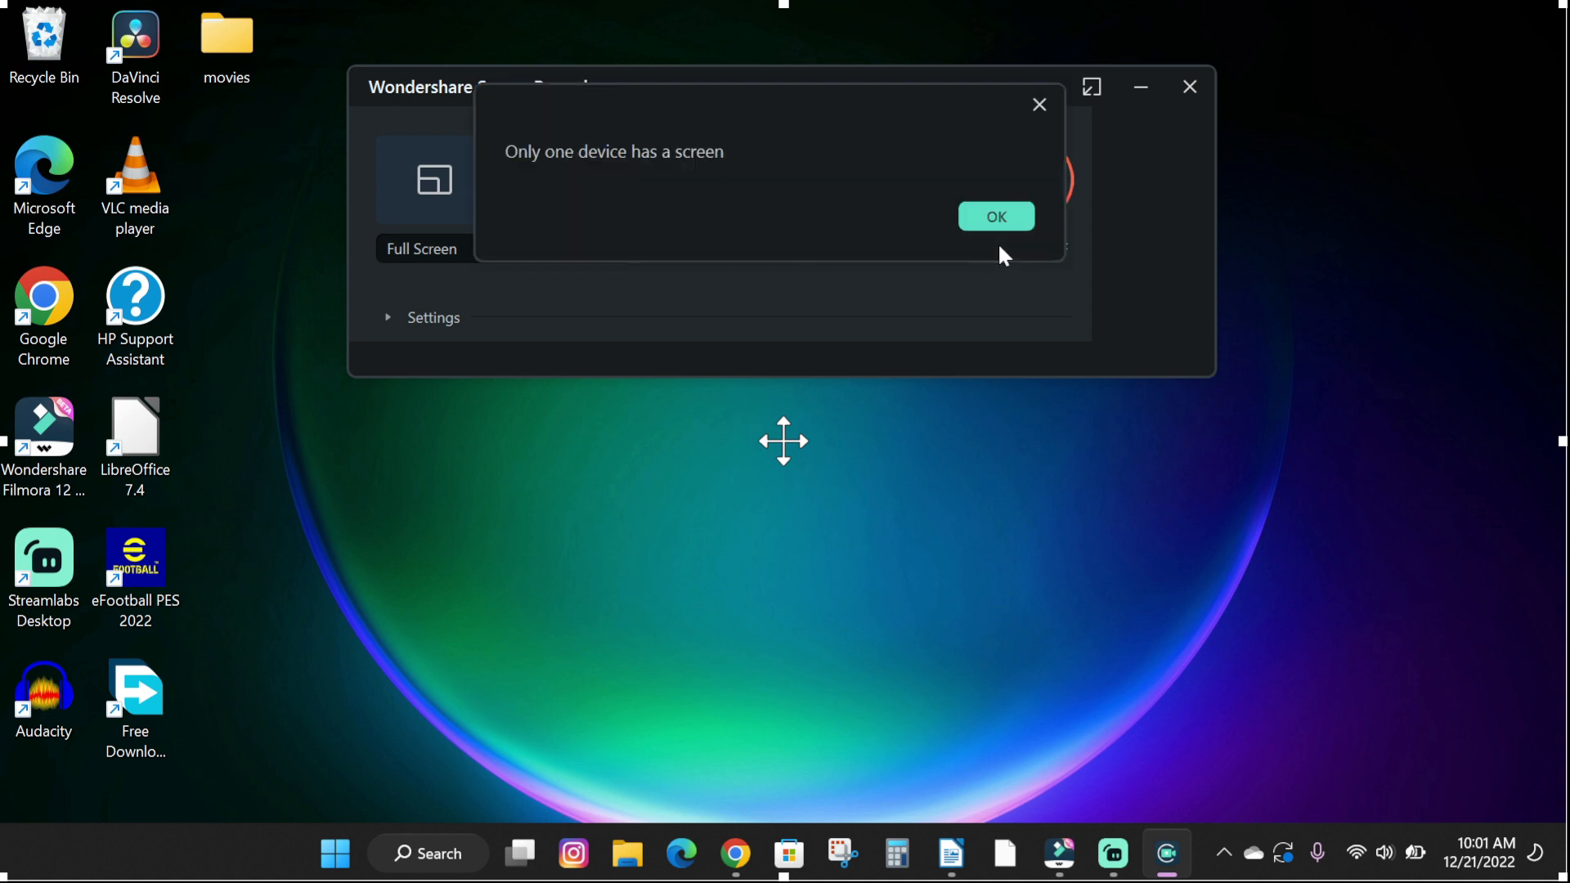
pyautogui.click(996, 216)
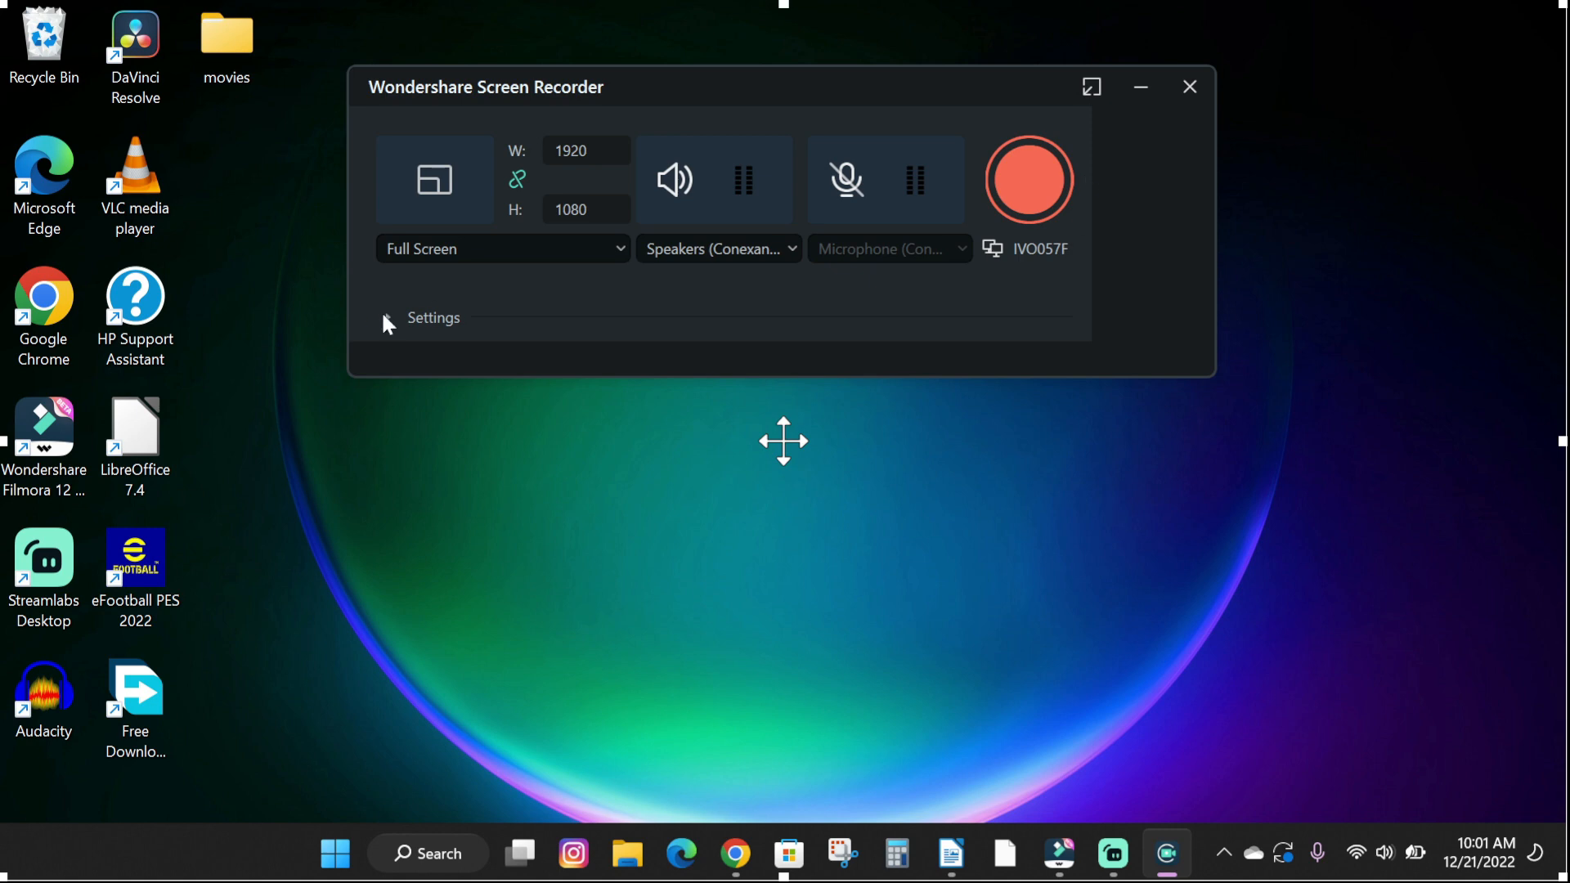
# Set recording to 30 fps, Recommend quality, and a 5-second countdown
pyautogui.click(434, 318)
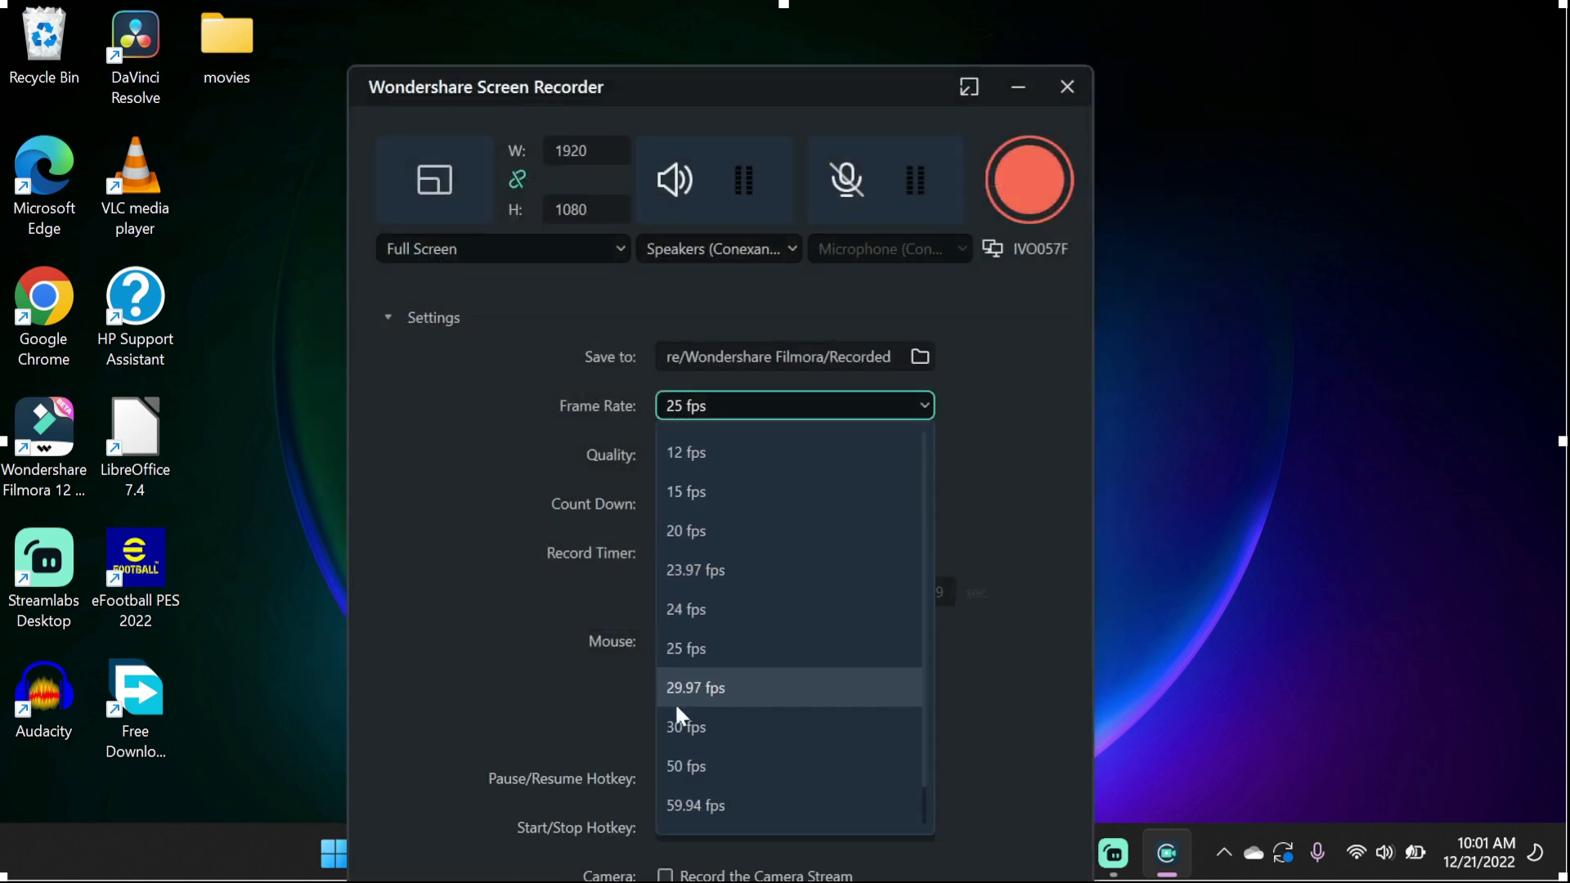
pyautogui.click(686, 727)
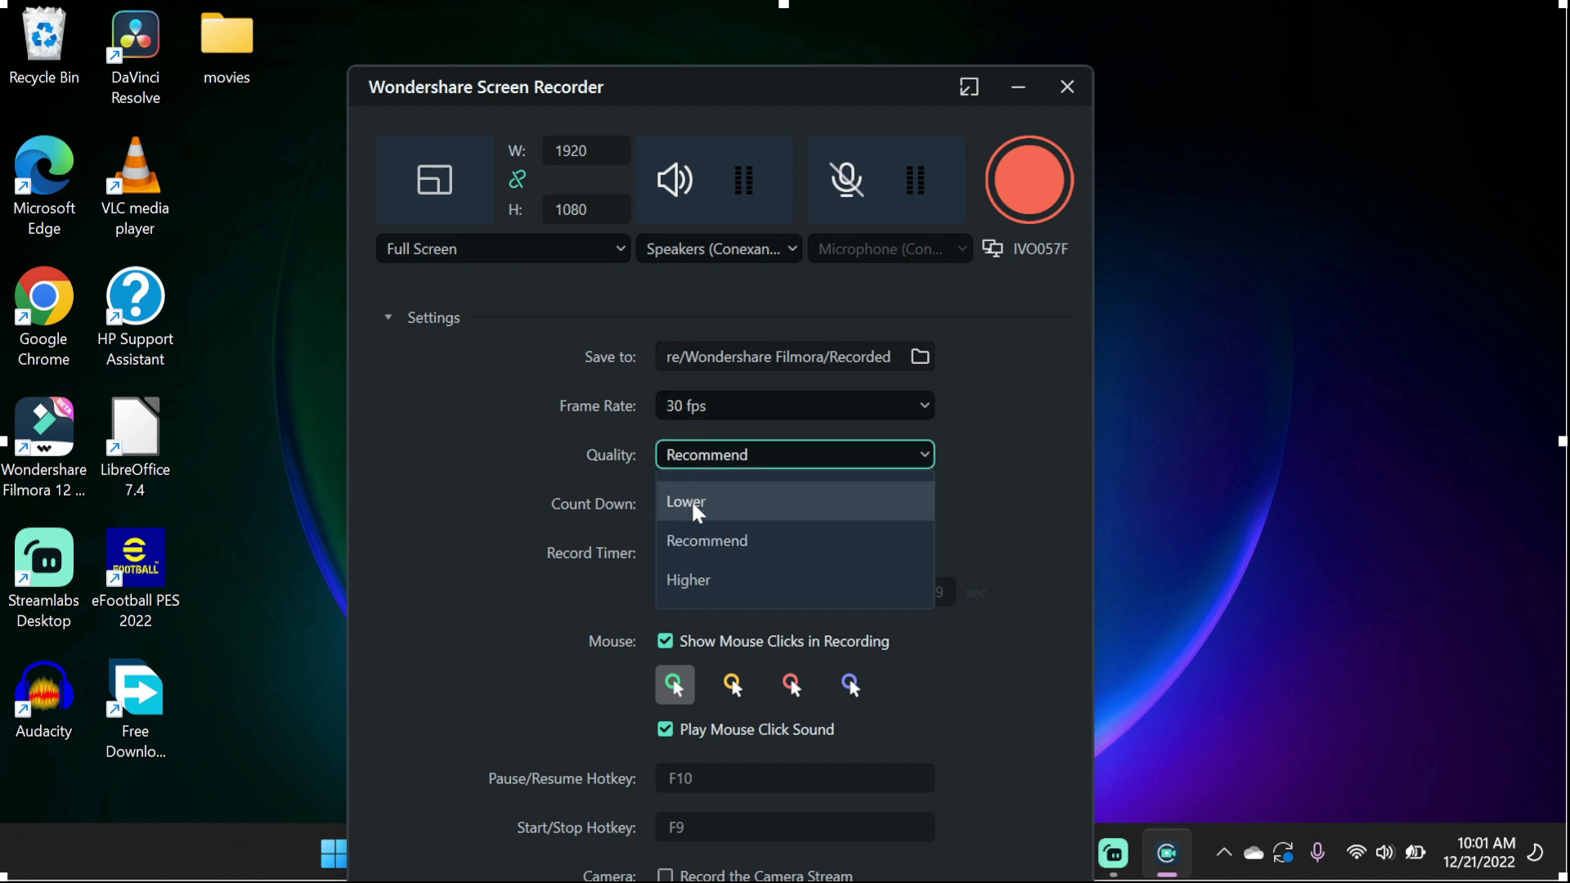
pyautogui.click(706, 540)
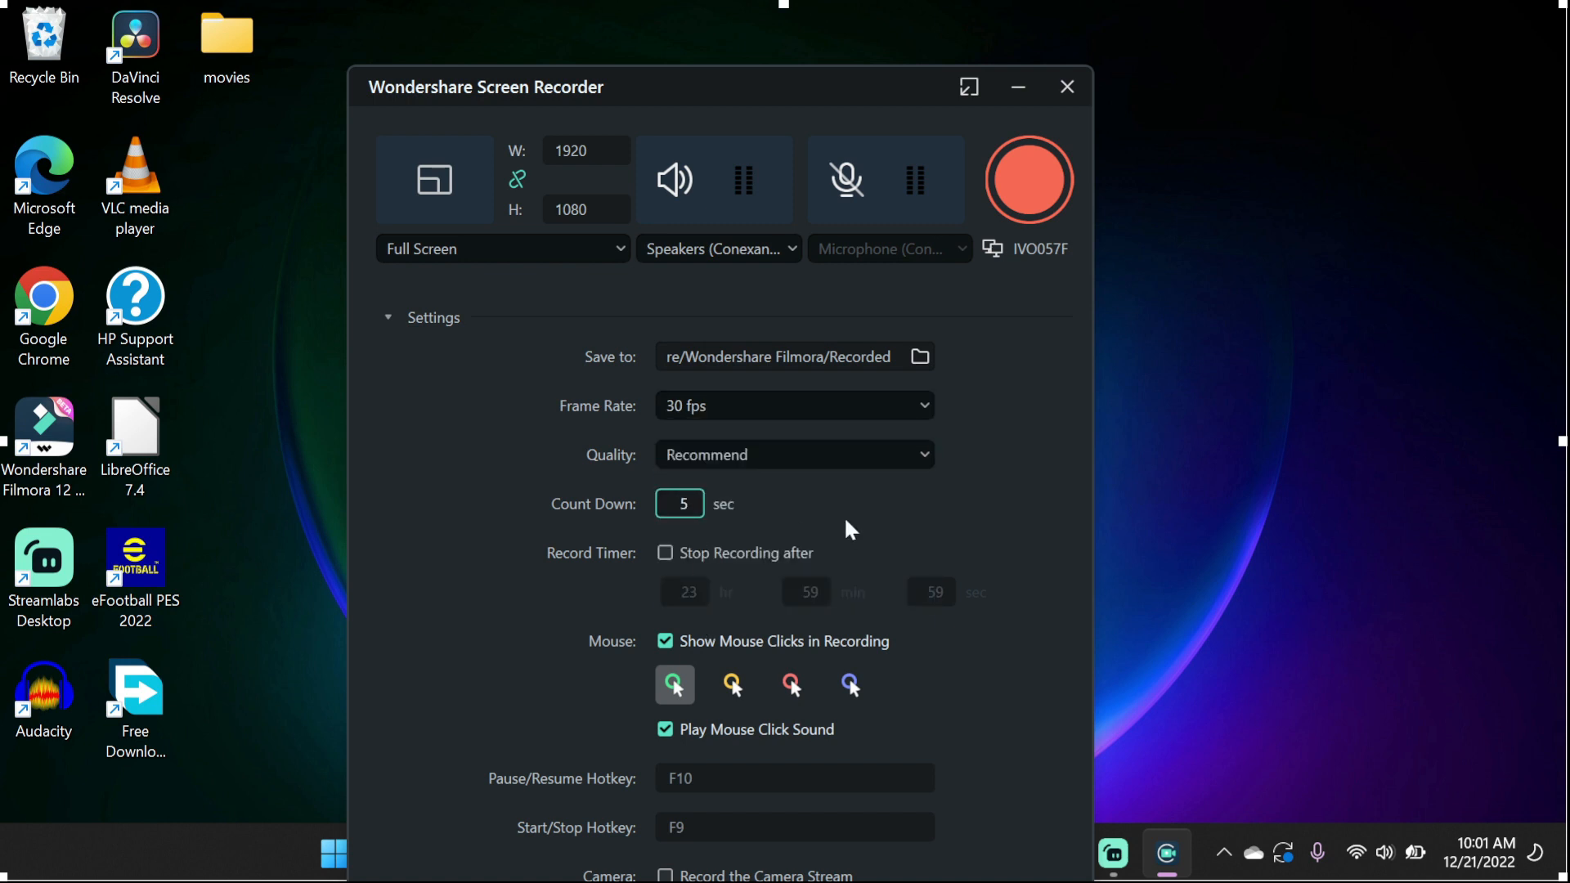
# Adjust the Record Timer fields, leaving no auto-stop, and re-enable mouse click sound
pyautogui.click(665, 553)
pyautogui.write('0')
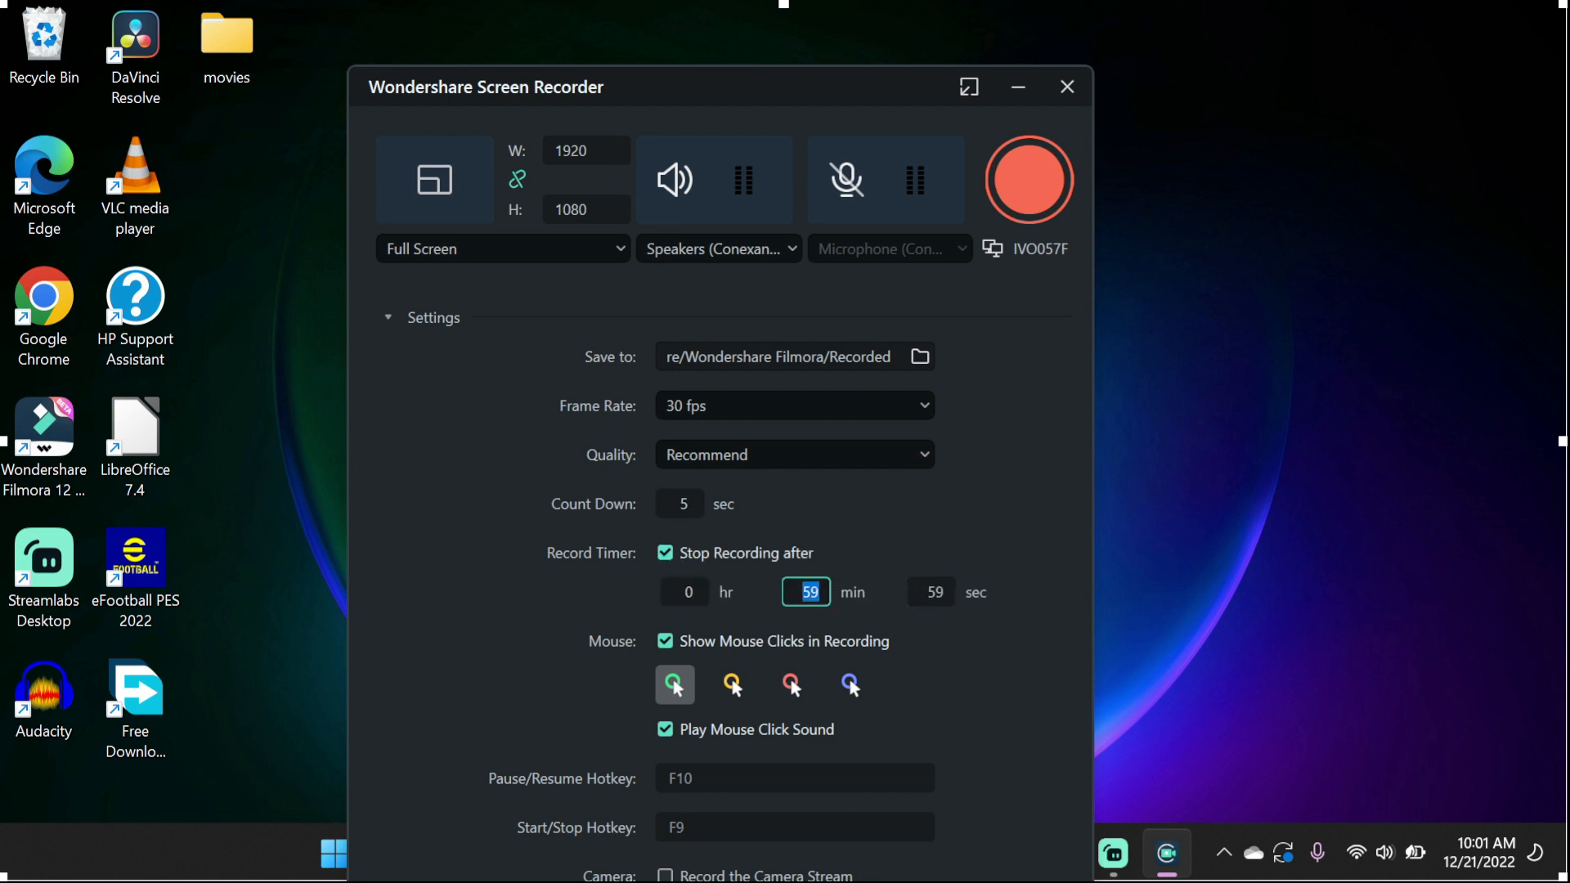
pyautogui.click(929, 592)
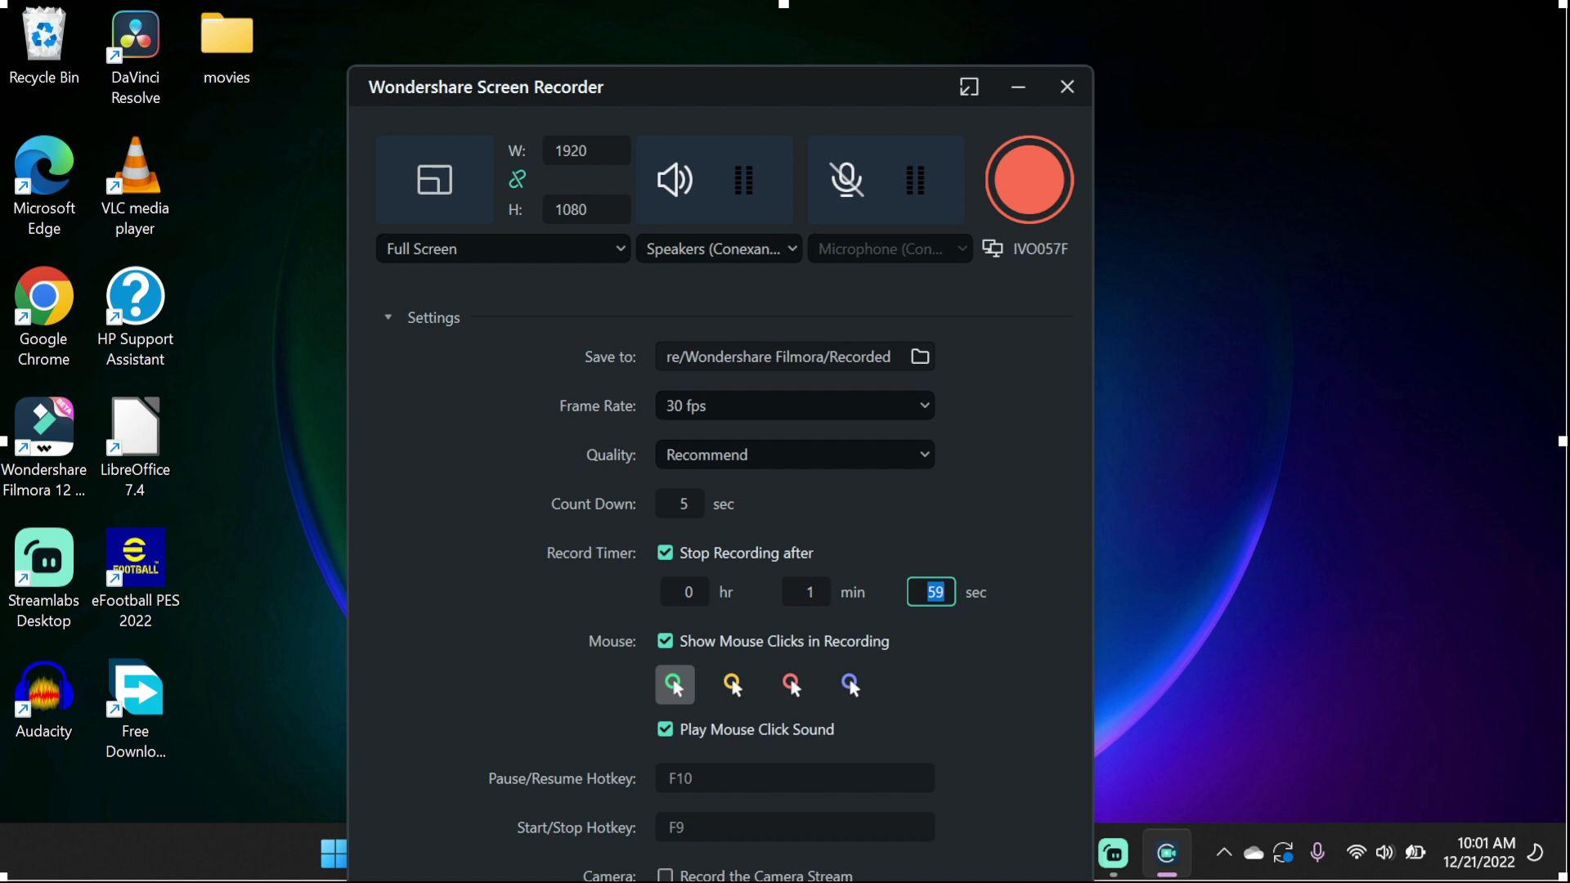
pyautogui.click(665, 553)
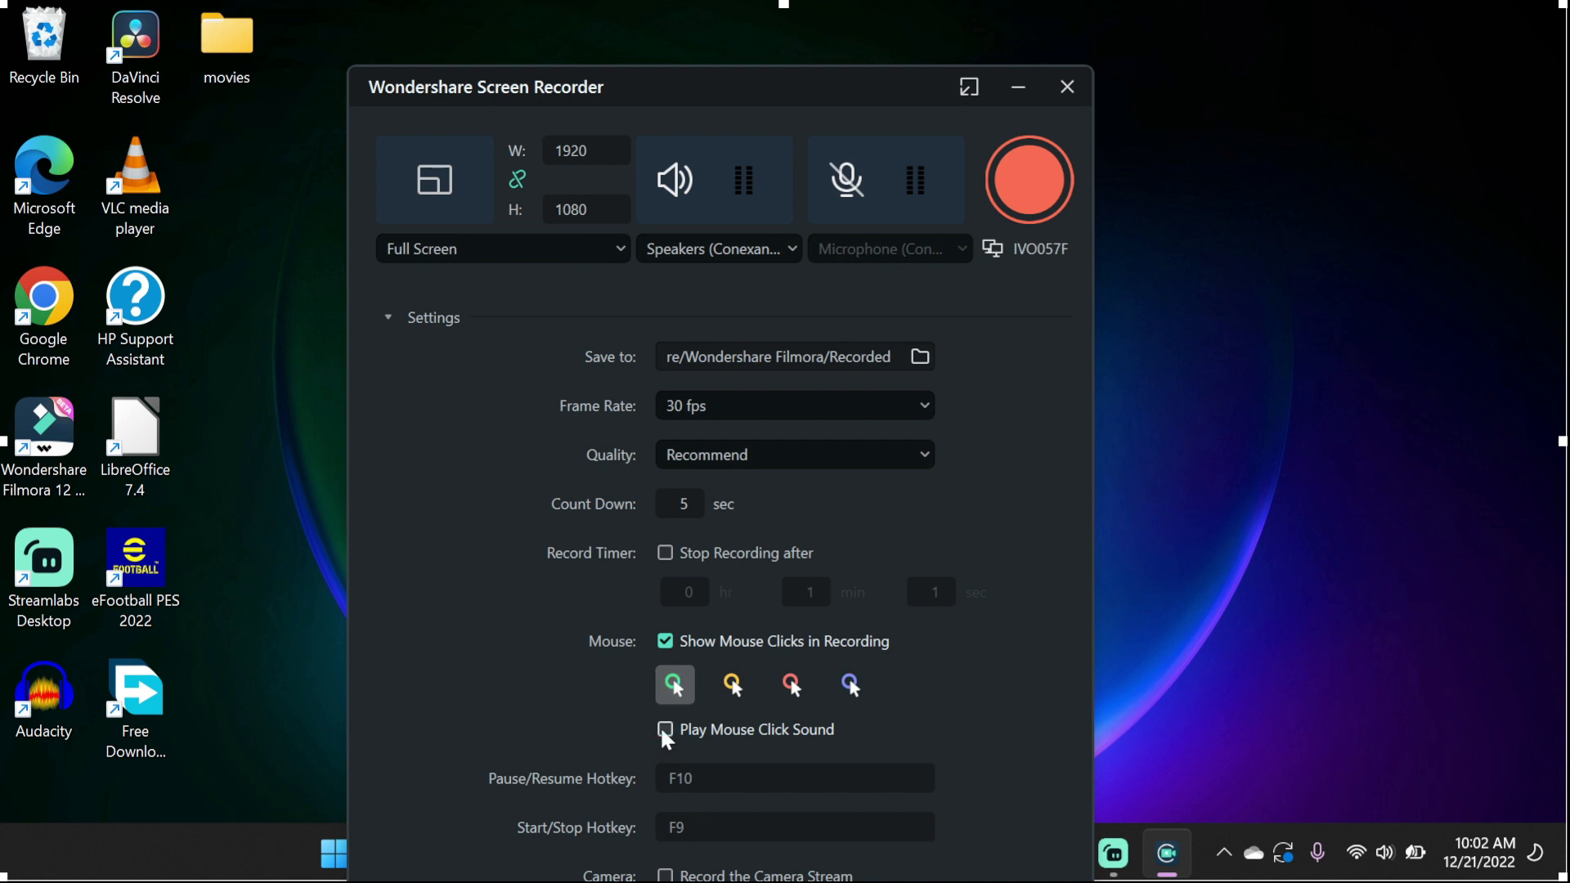
pyautogui.click(664, 728)
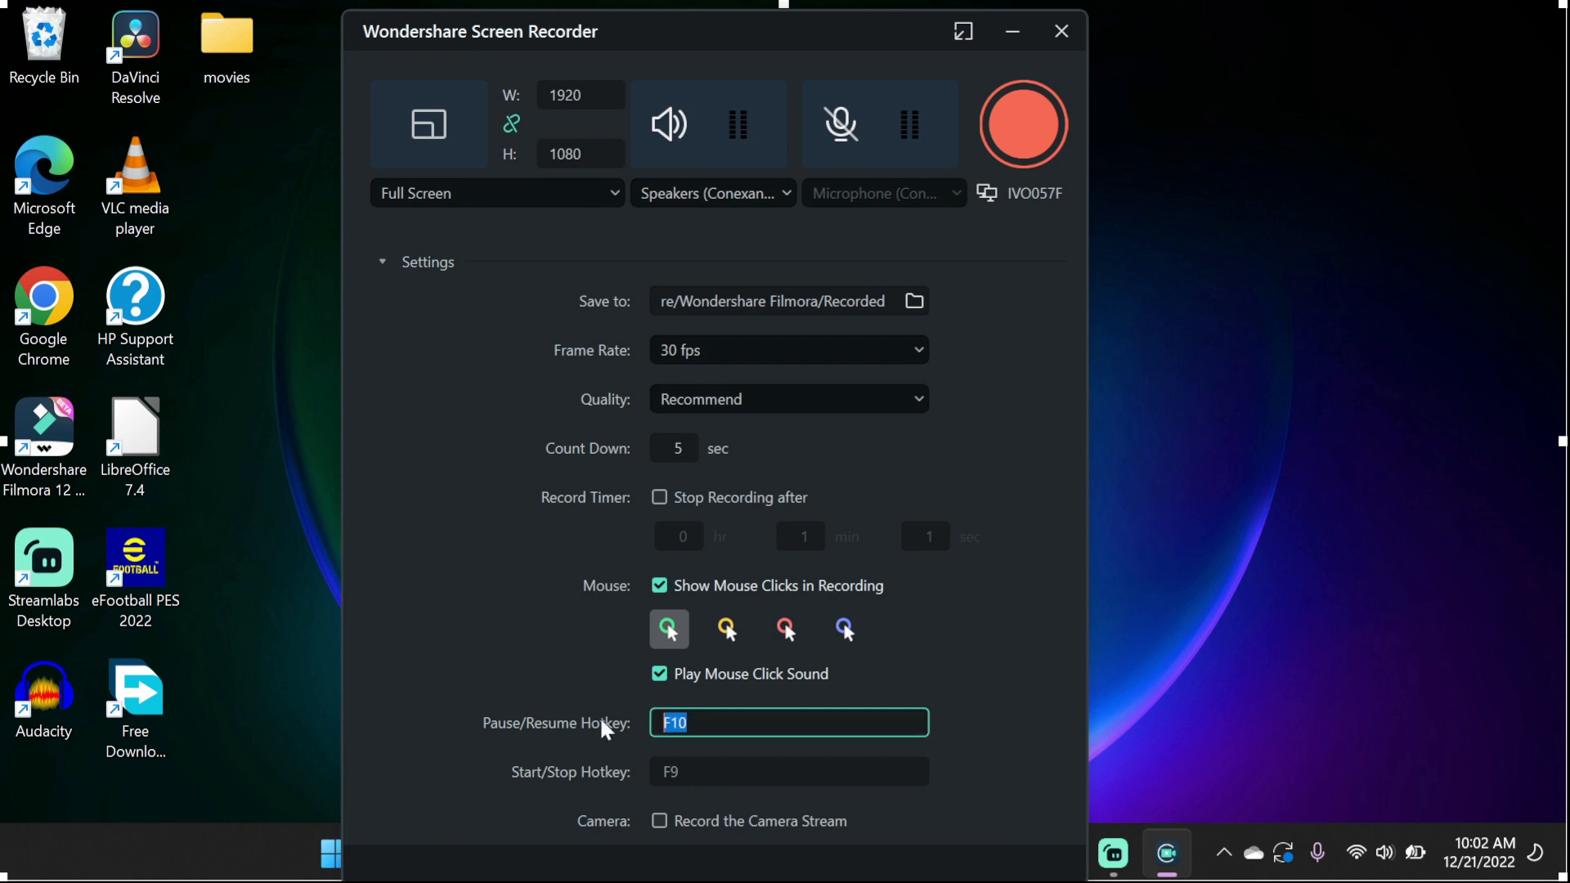
pyautogui.moveTo(618, 710)
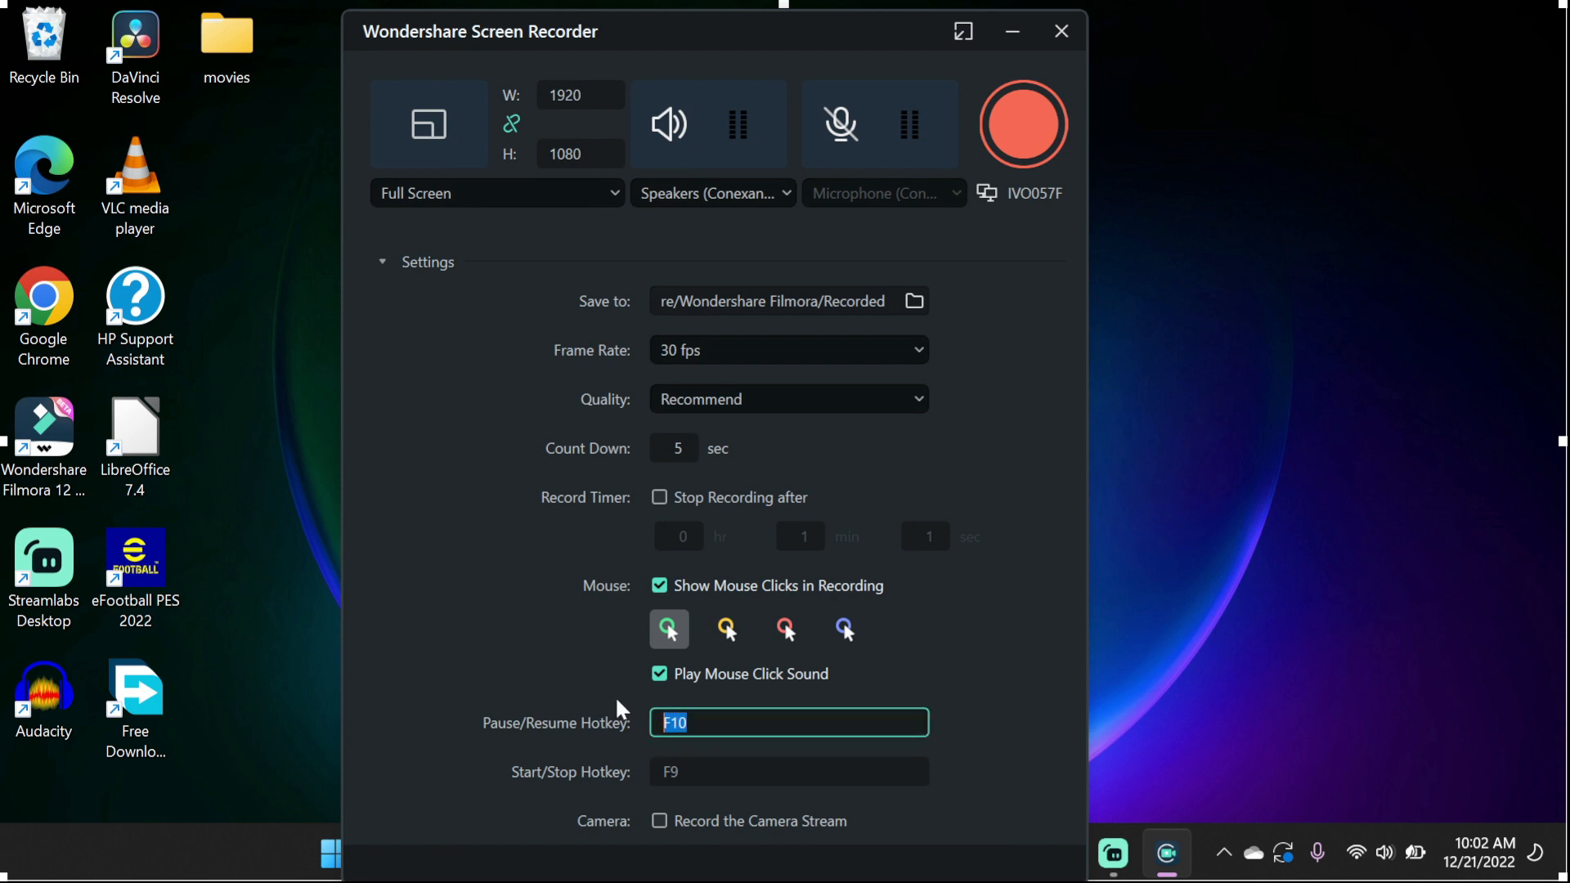
pyautogui.click(789, 771)
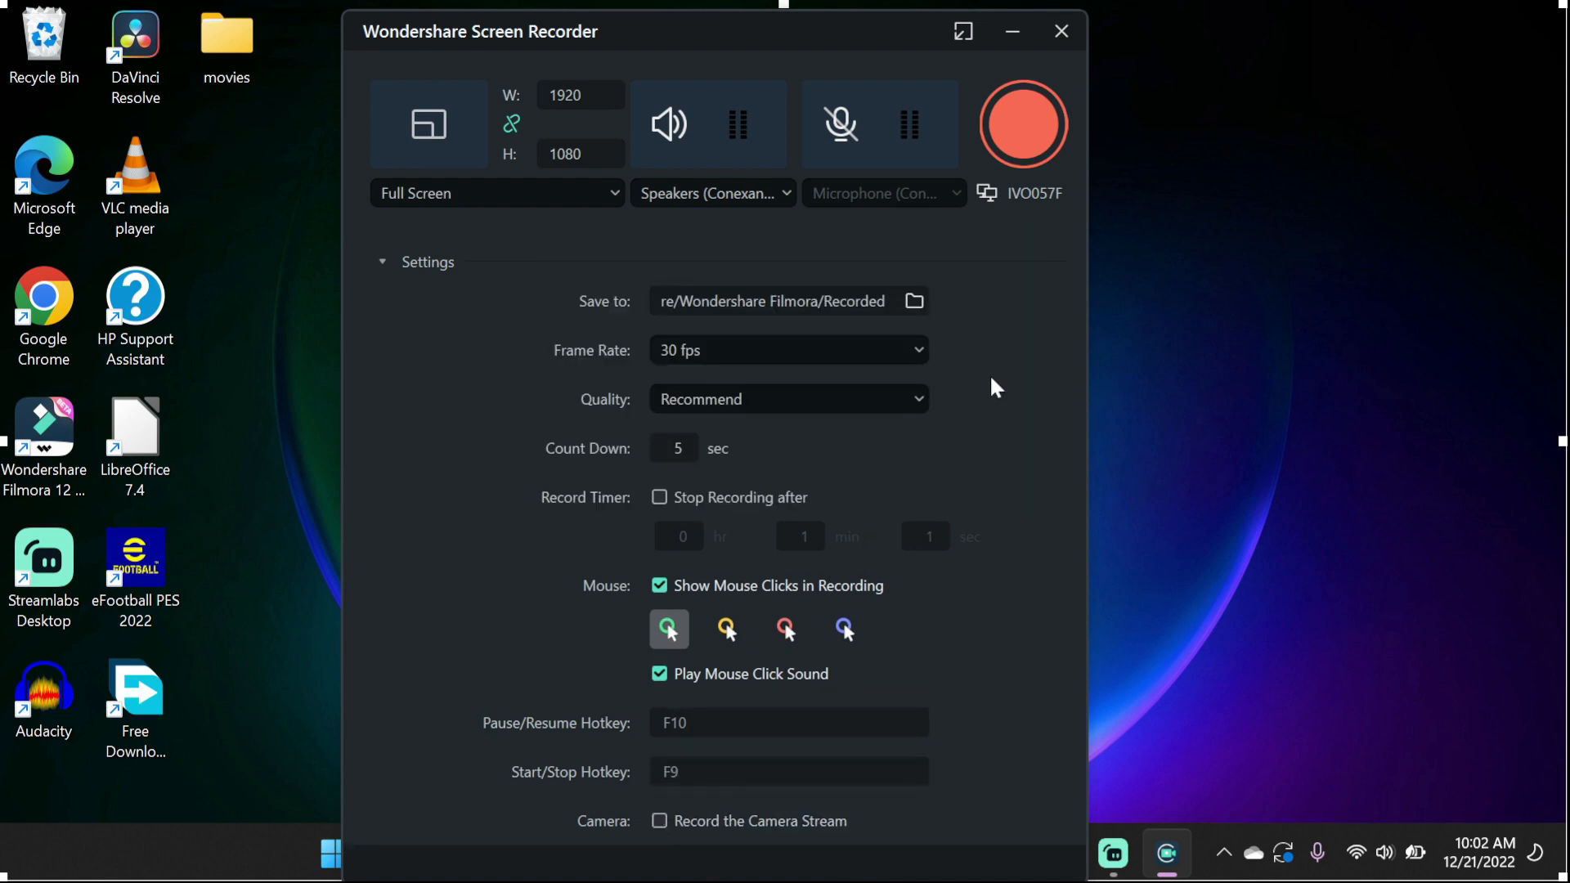
# Start the screen recording and bring up its controls from the system tray
pyautogui.click(1060, 31)
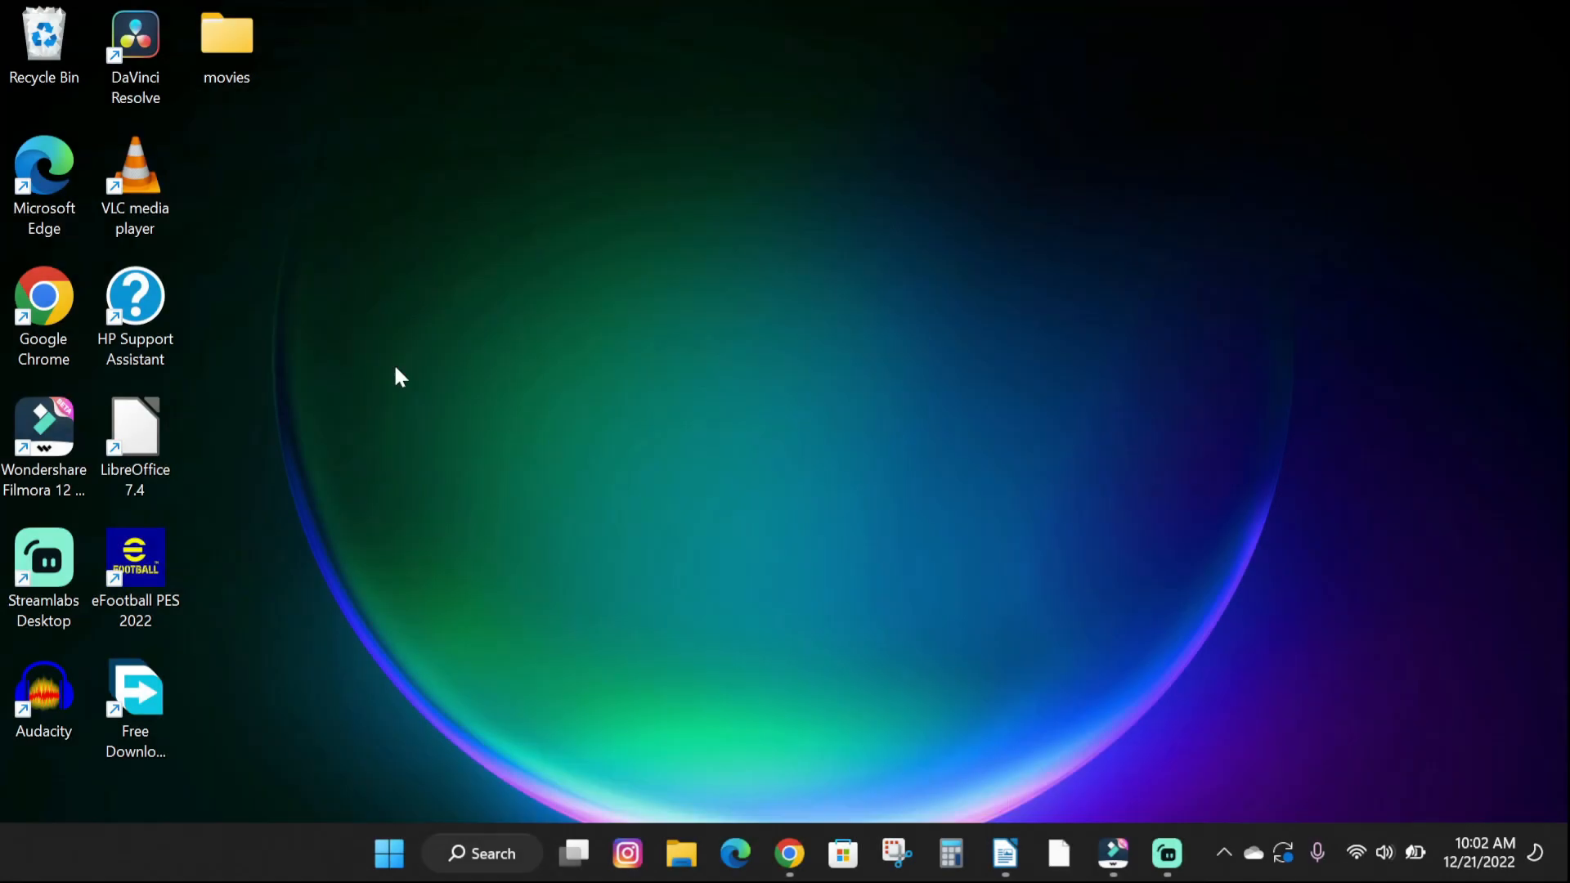
pyautogui.doubleClick(43, 428)
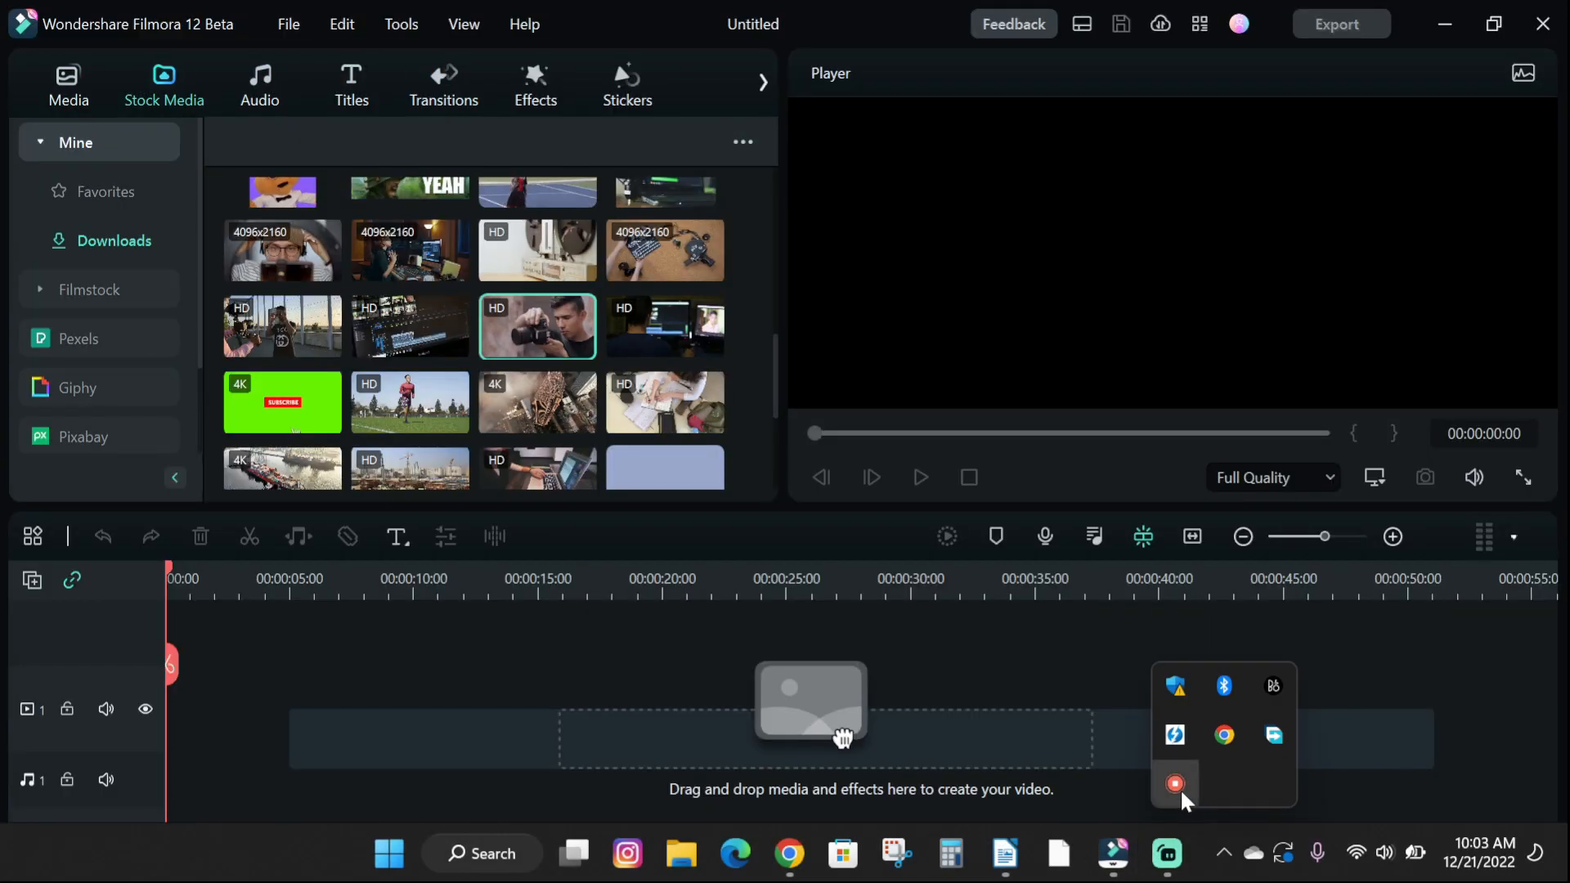
pyautogui.click(1177, 785)
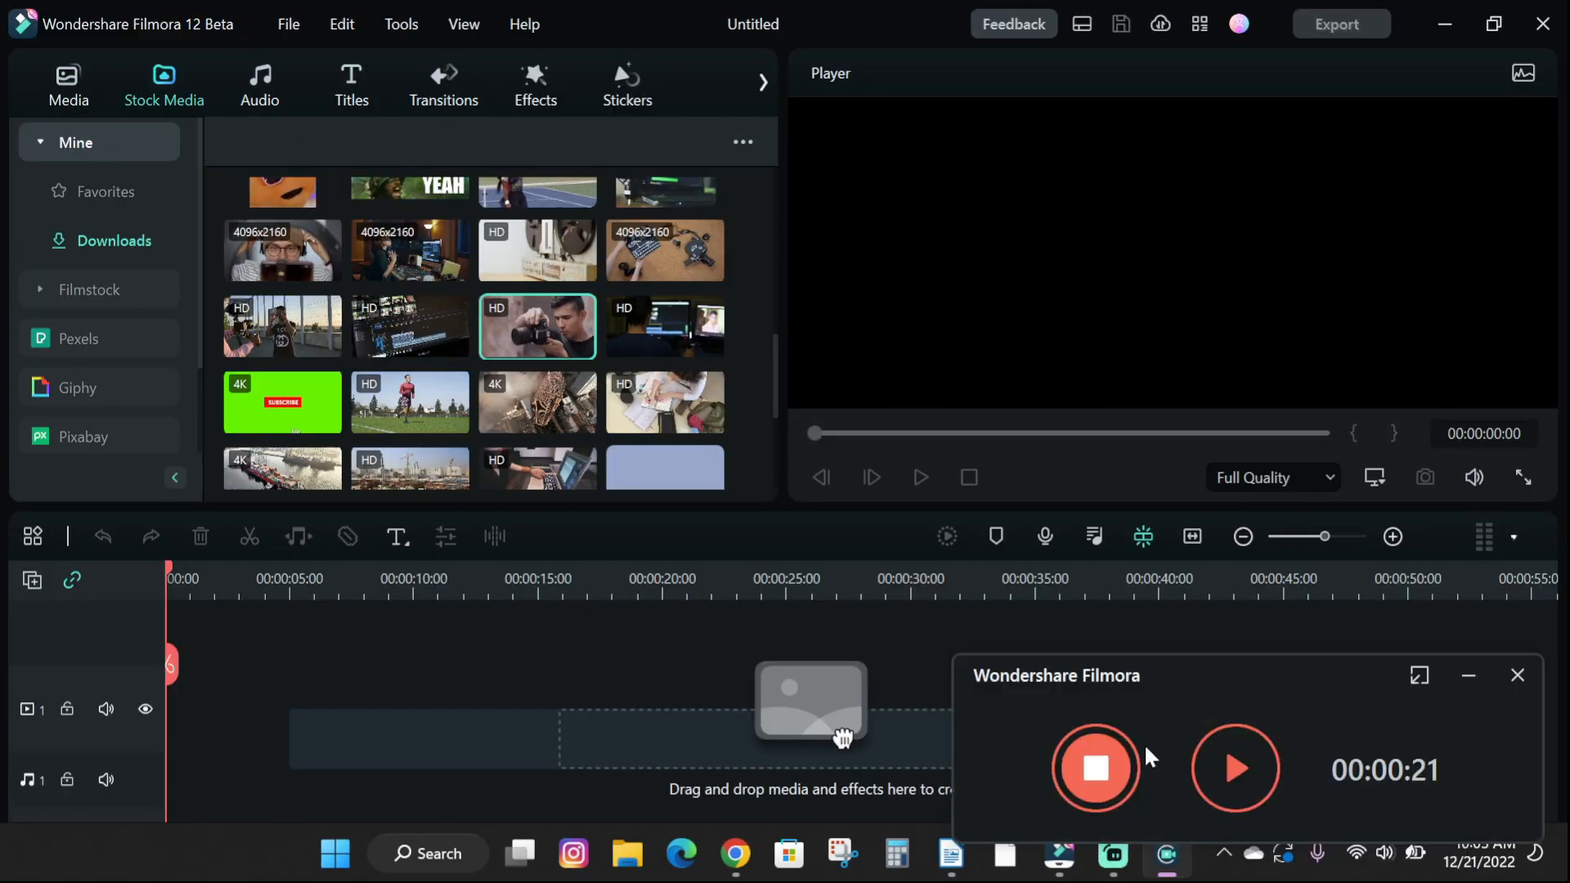